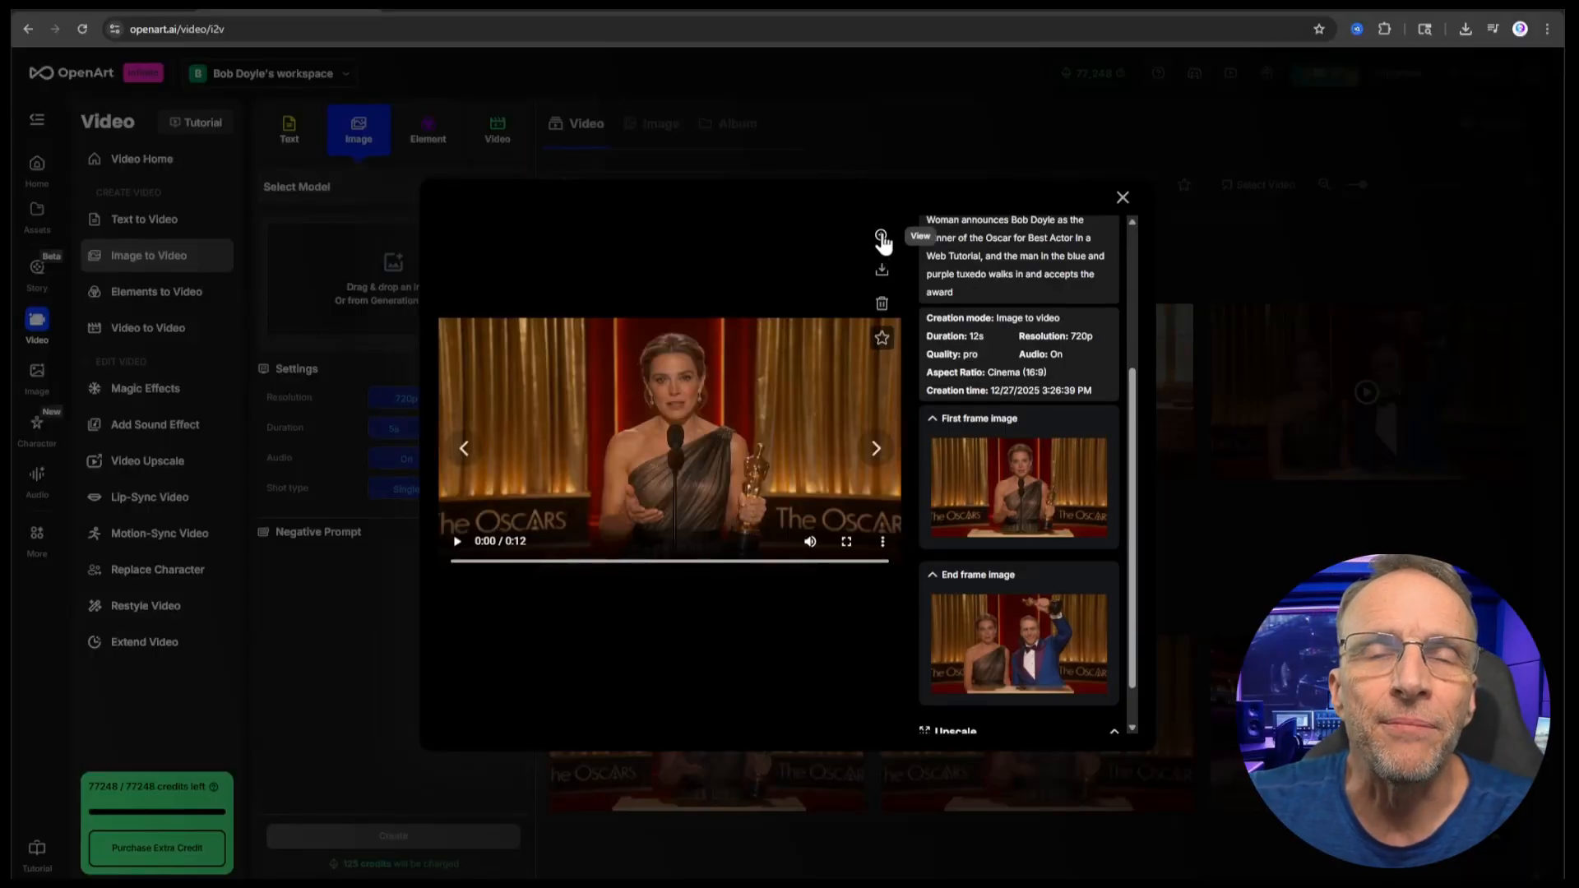
Generate a 15s 720p WAN-2.6 video with audio of the blue-tuxedo winner accepting and joking.
click(847, 541)
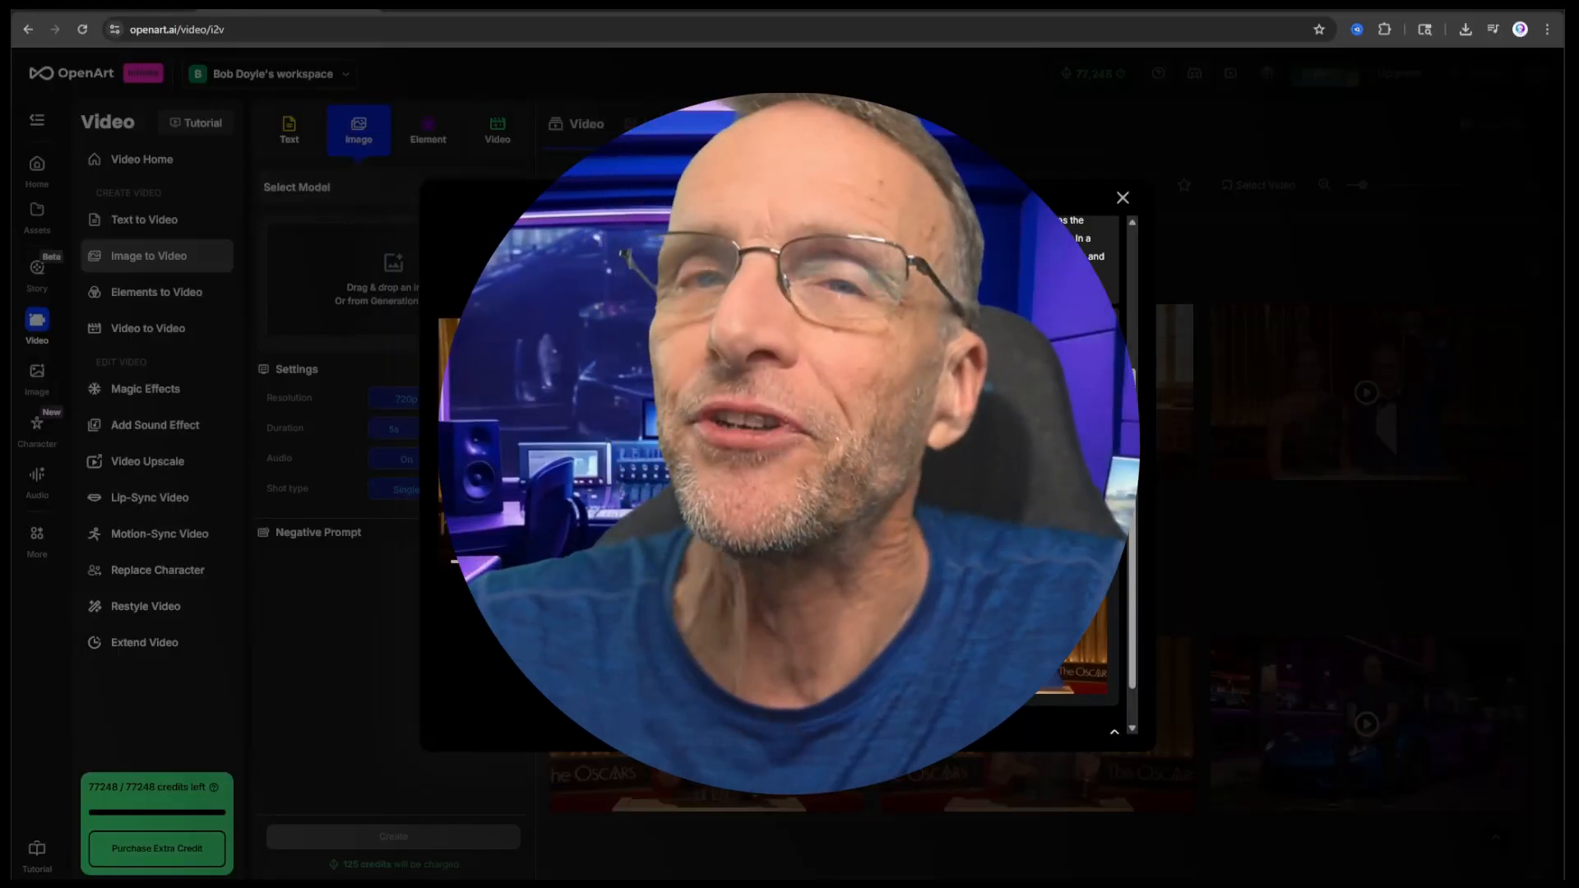
click(1121, 198)
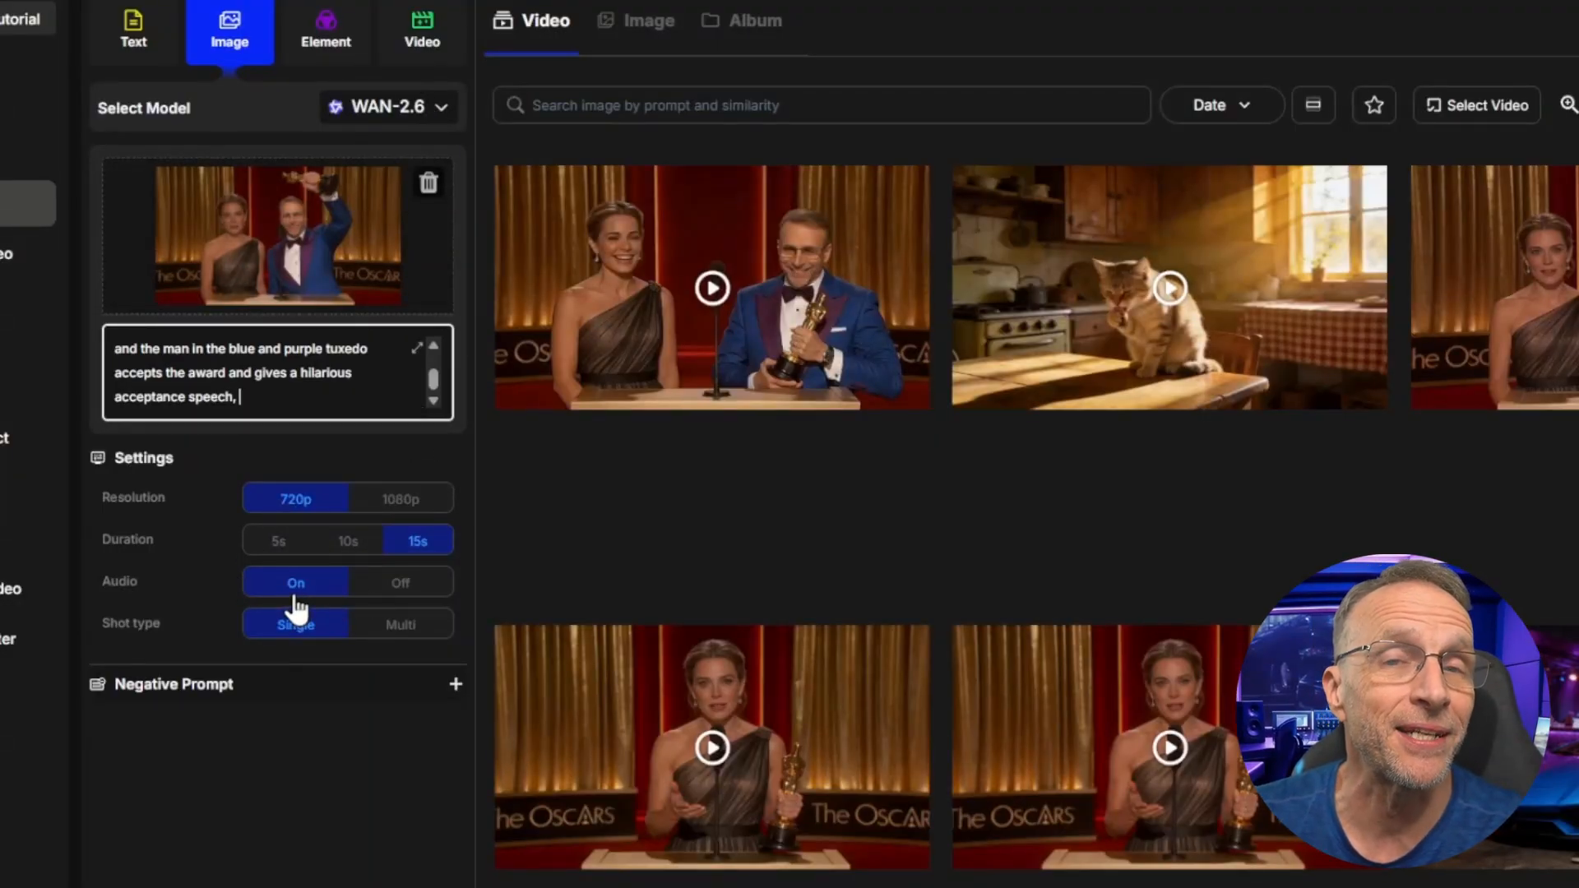
click(710, 287)
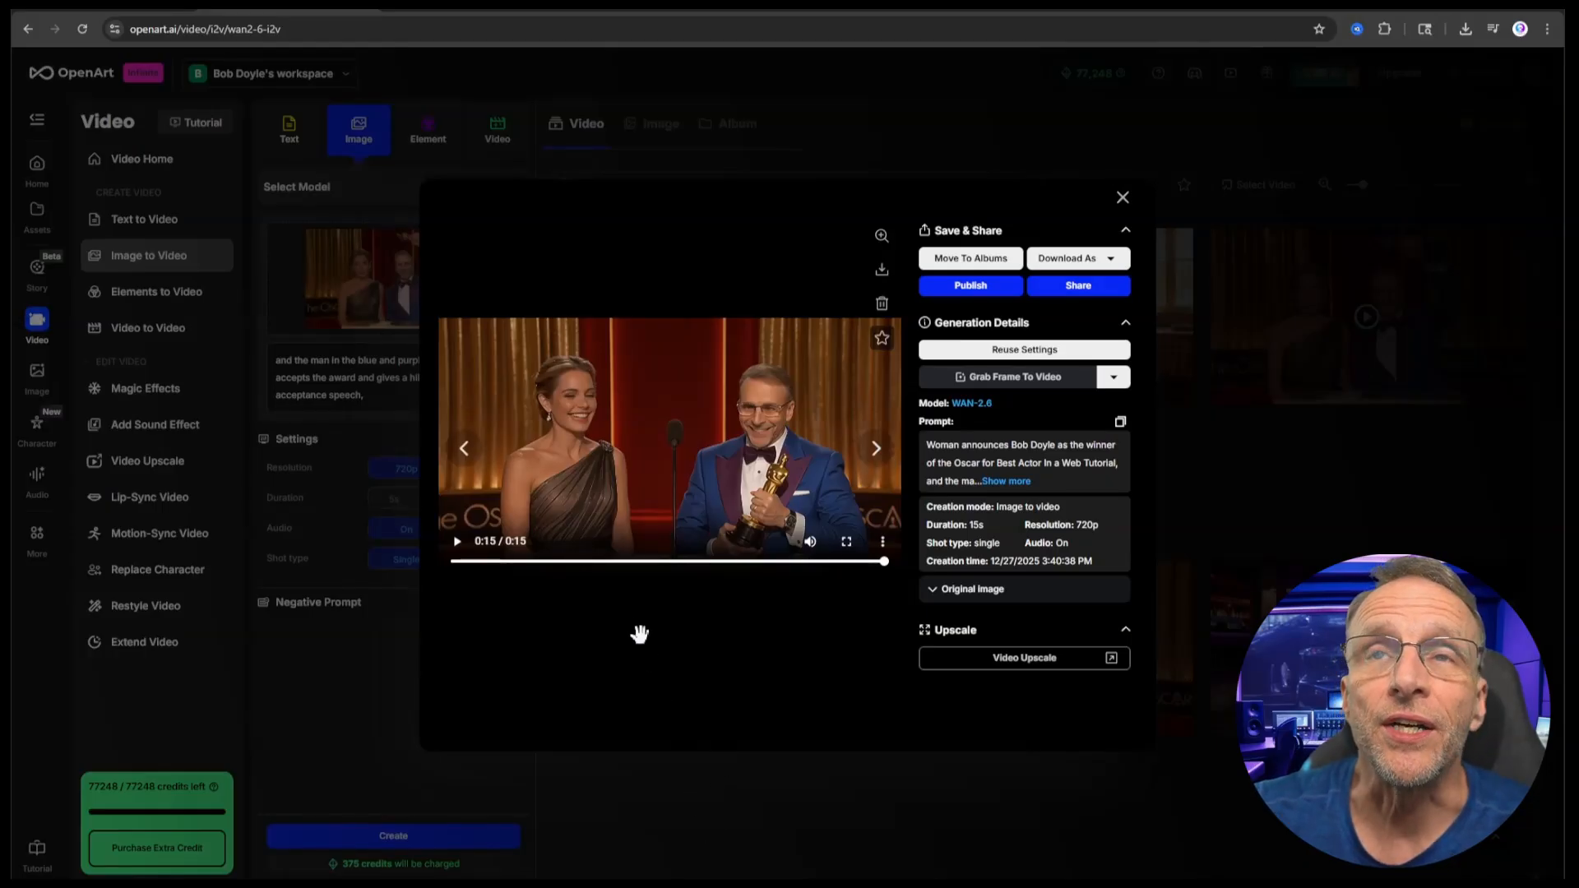
mouse_move(625, 478)
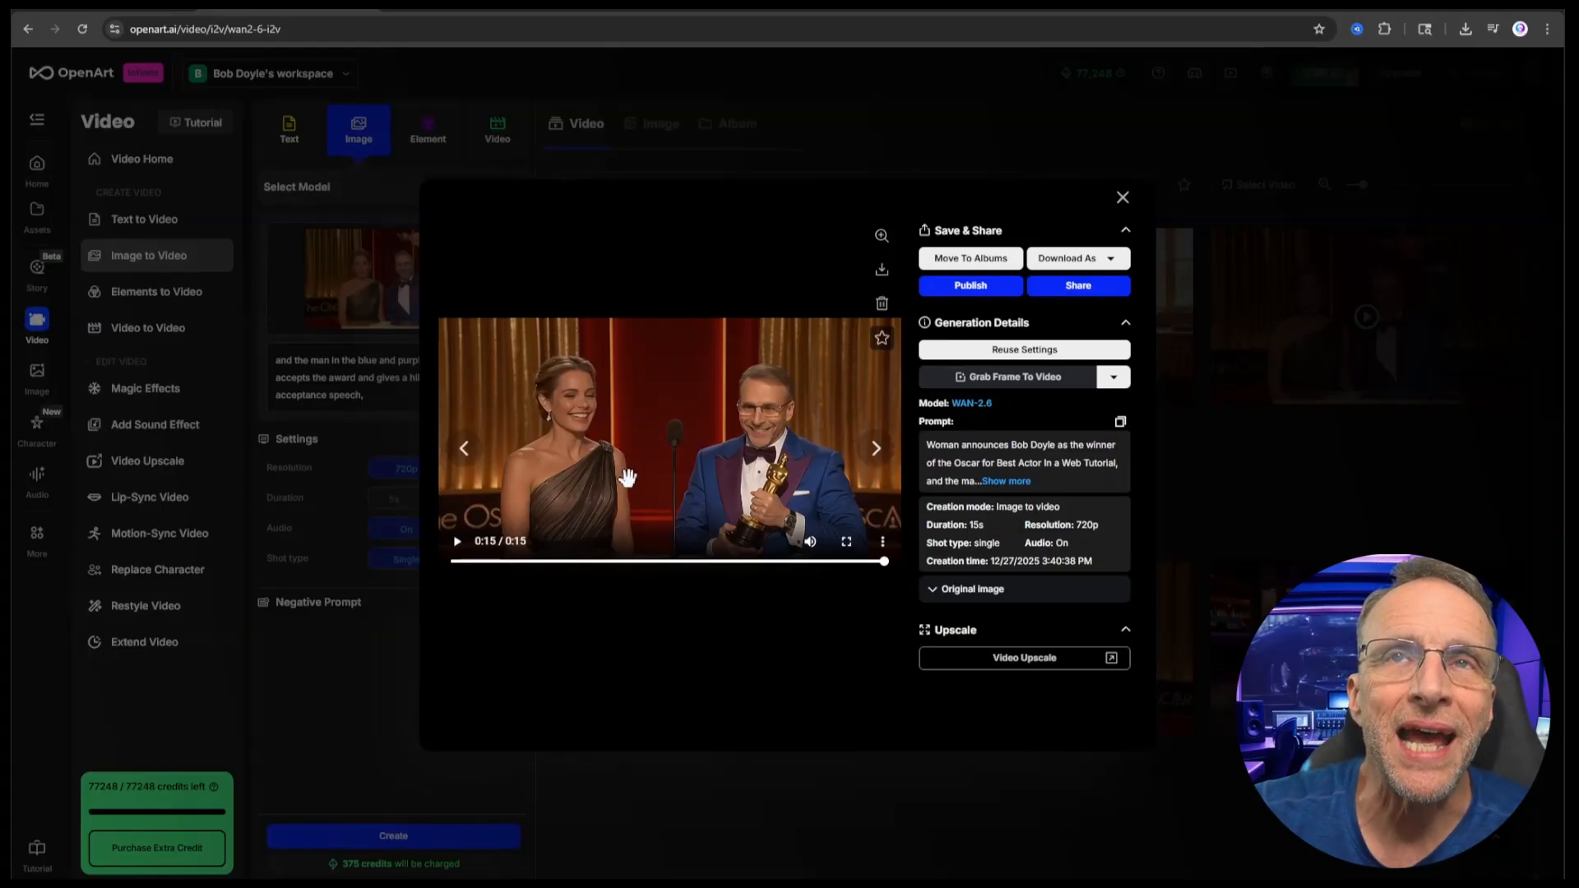
mouse_move(806, 446)
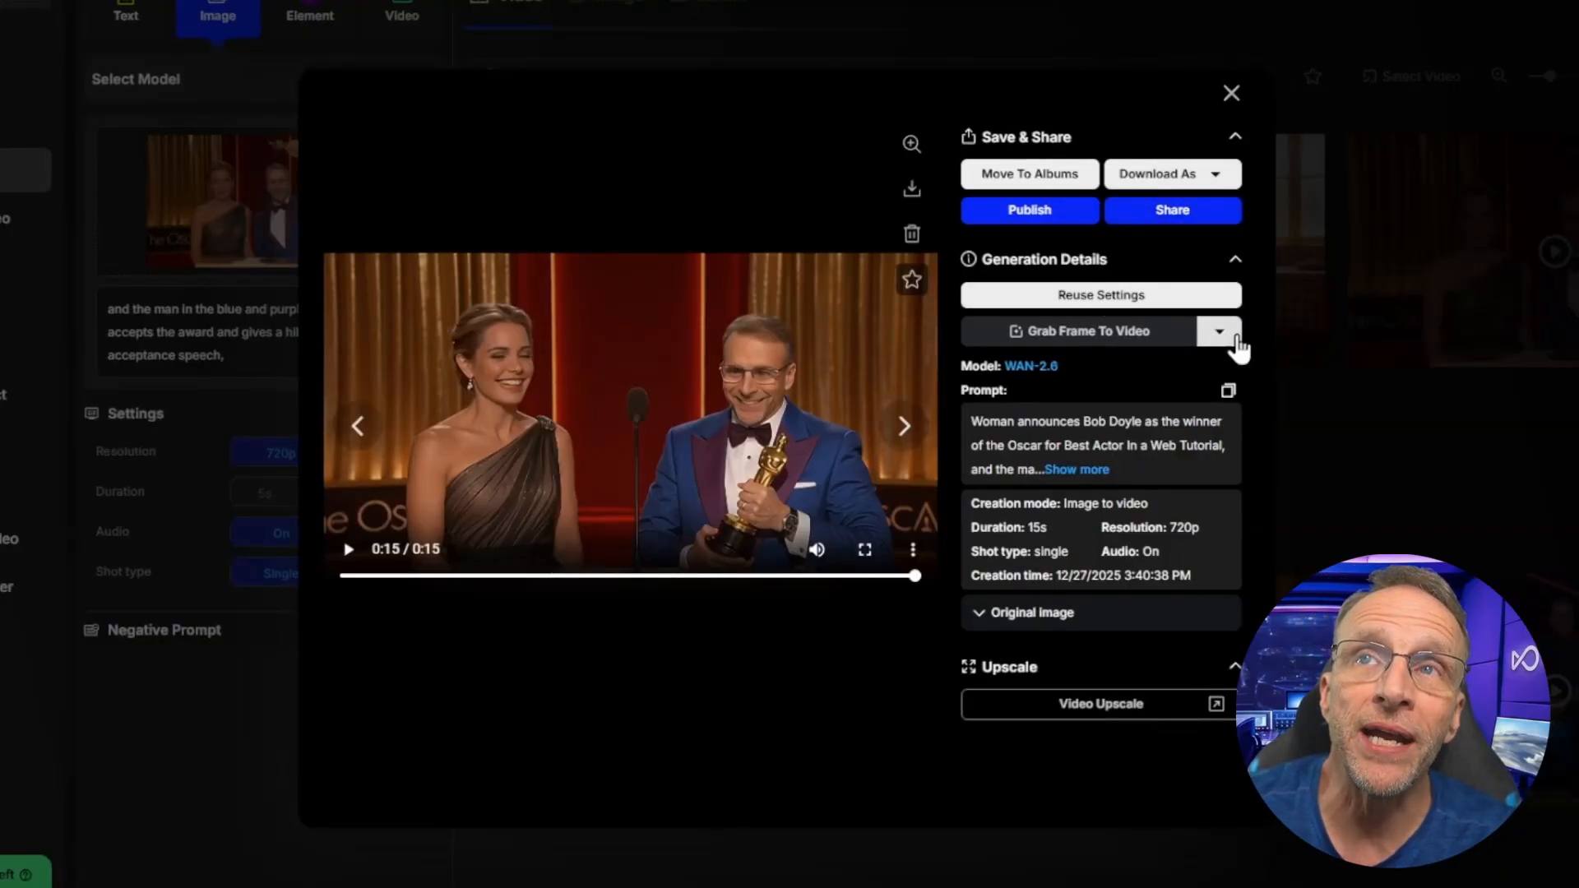
Grab the acceptance-speech clip's last frame as the new start image, then close the viewer.
click(1218, 331)
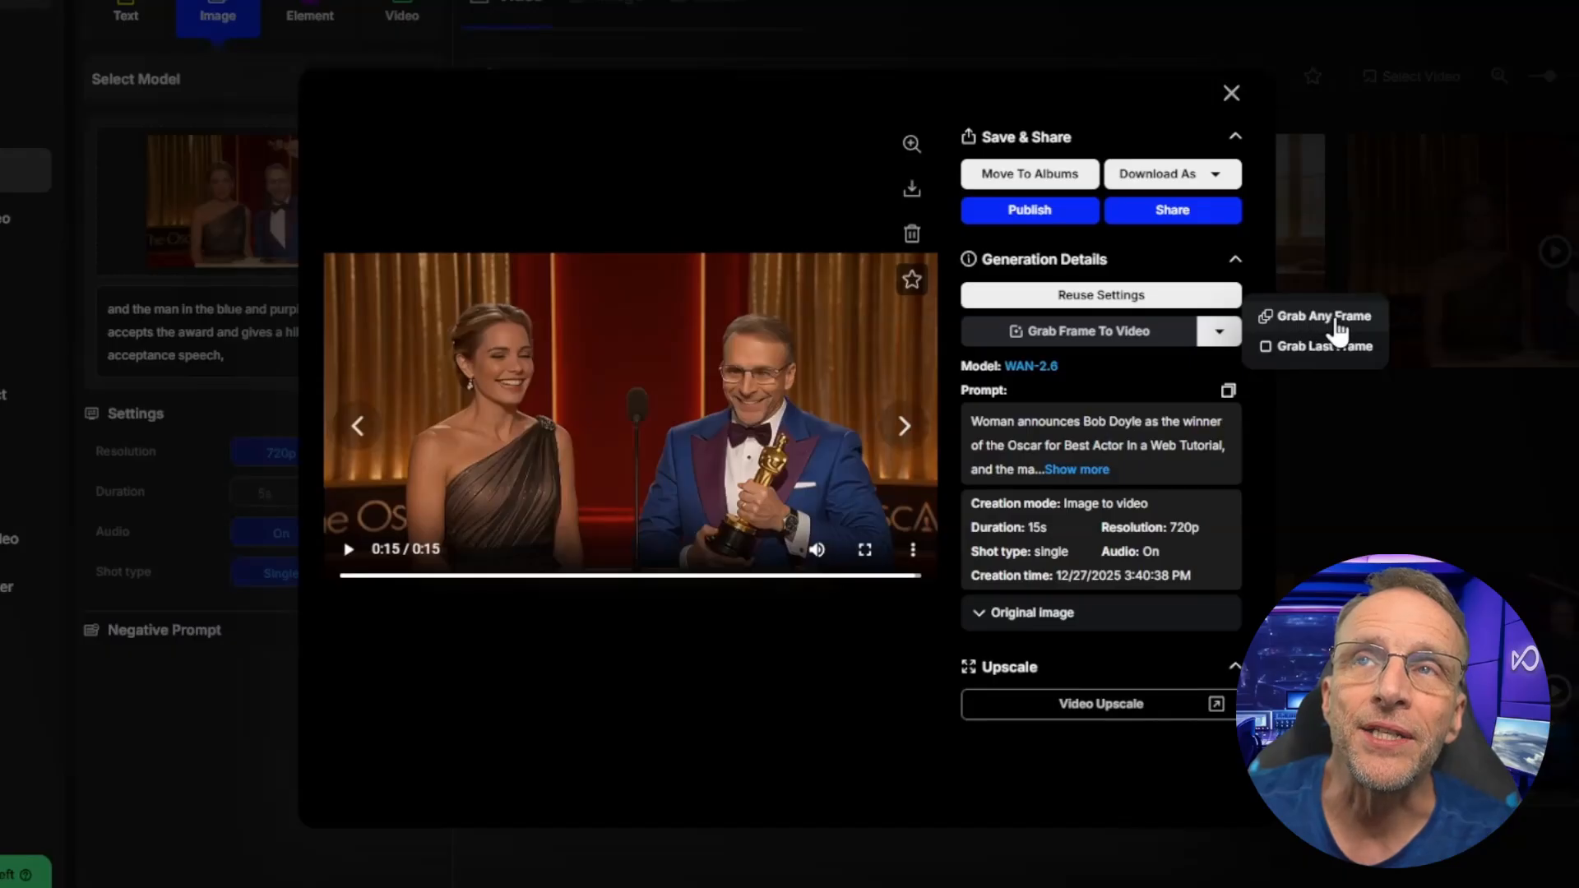
click(1319, 314)
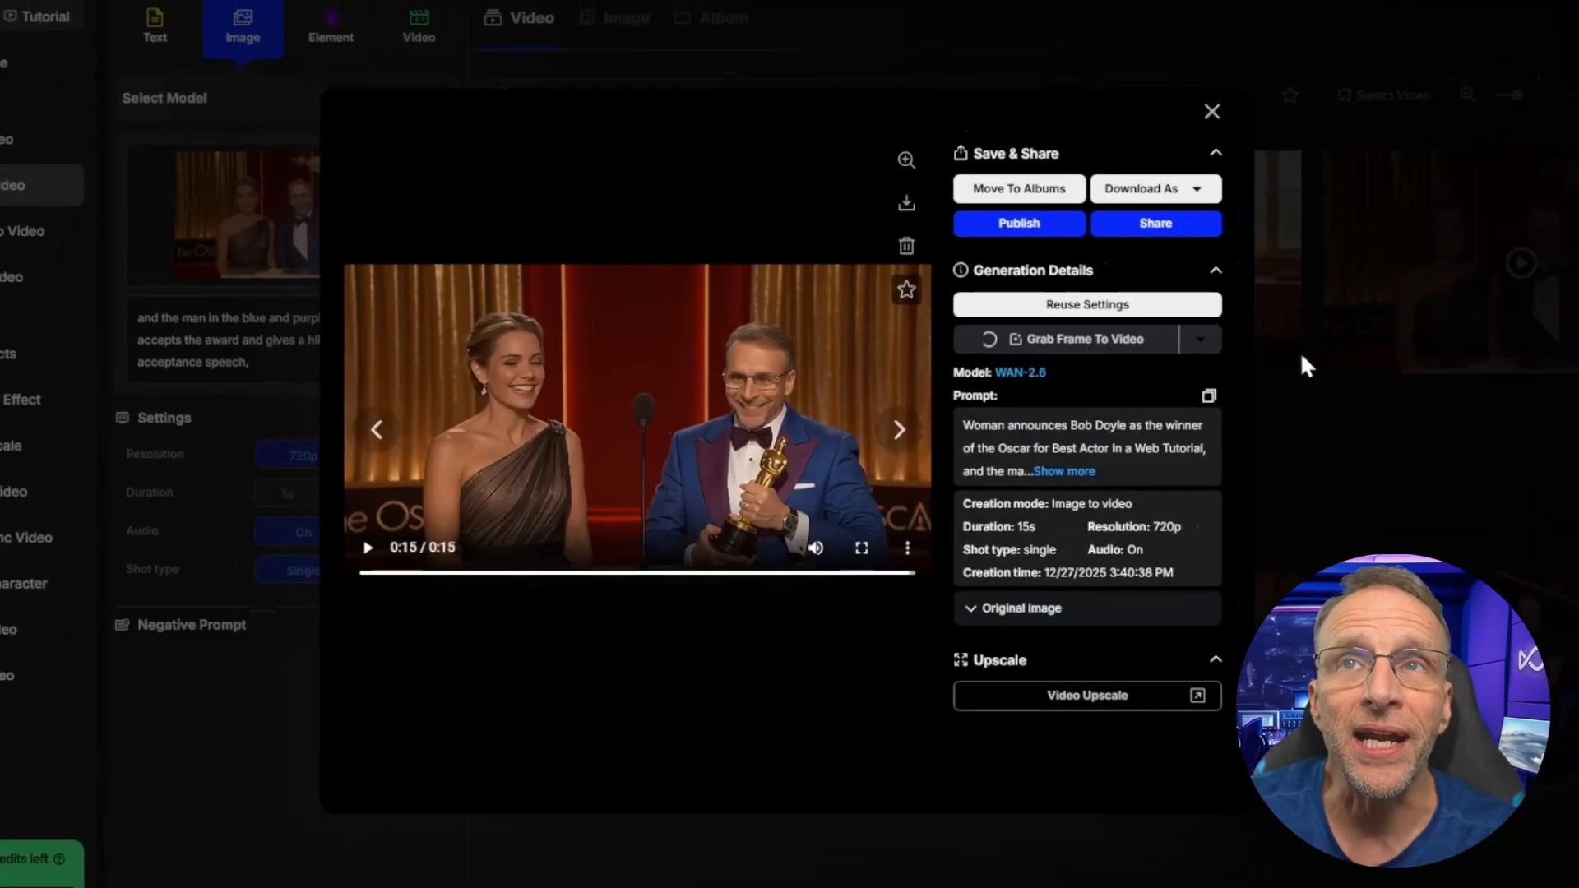
click(1212, 111)
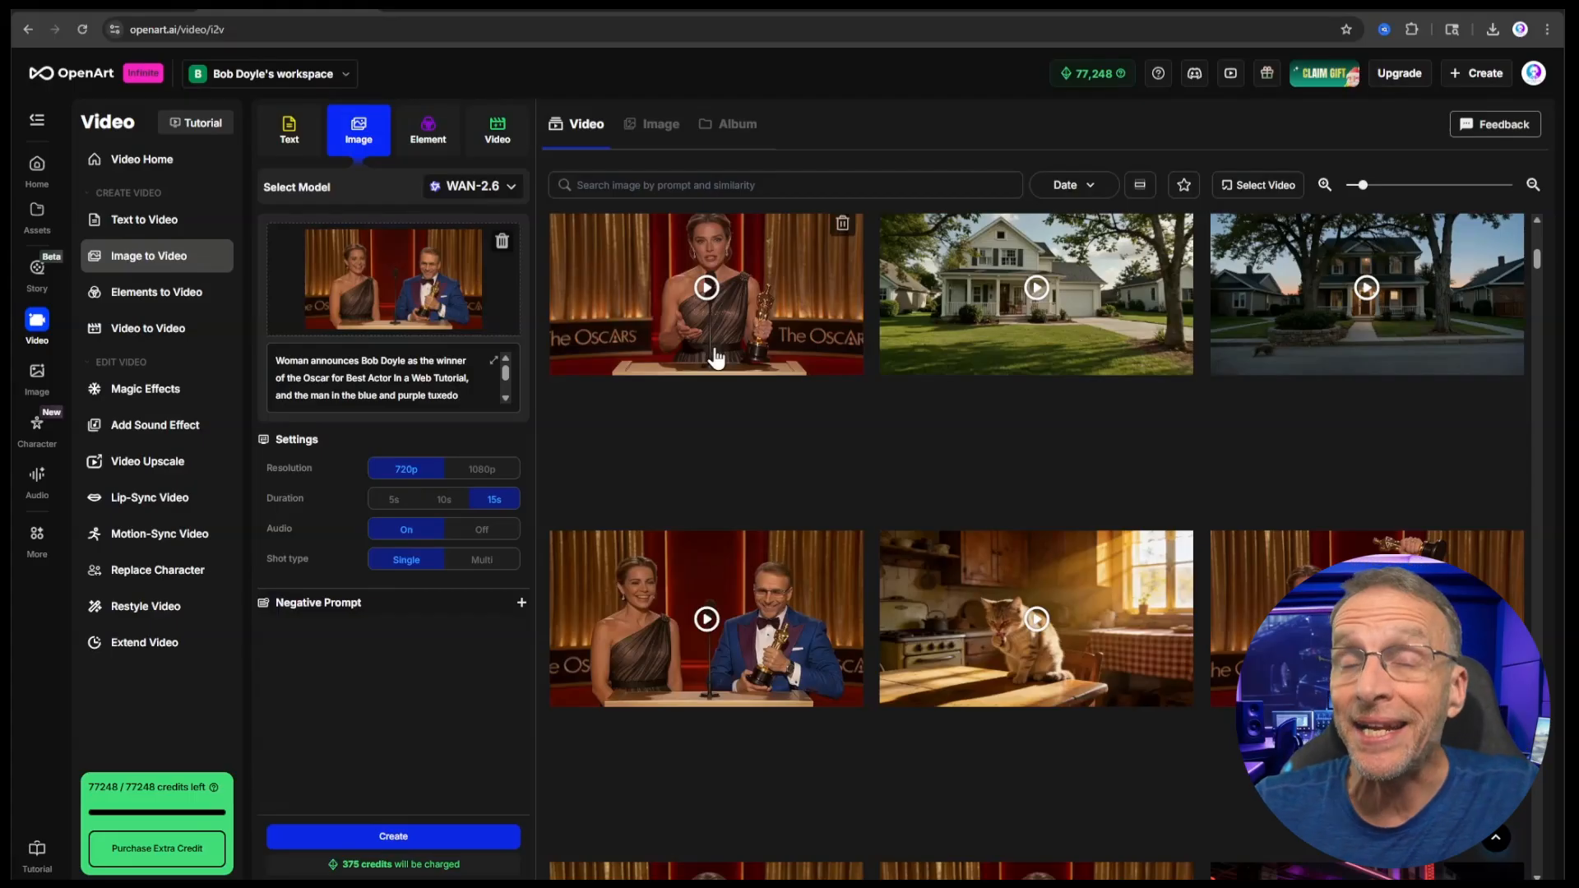
mouse_move(681, 564)
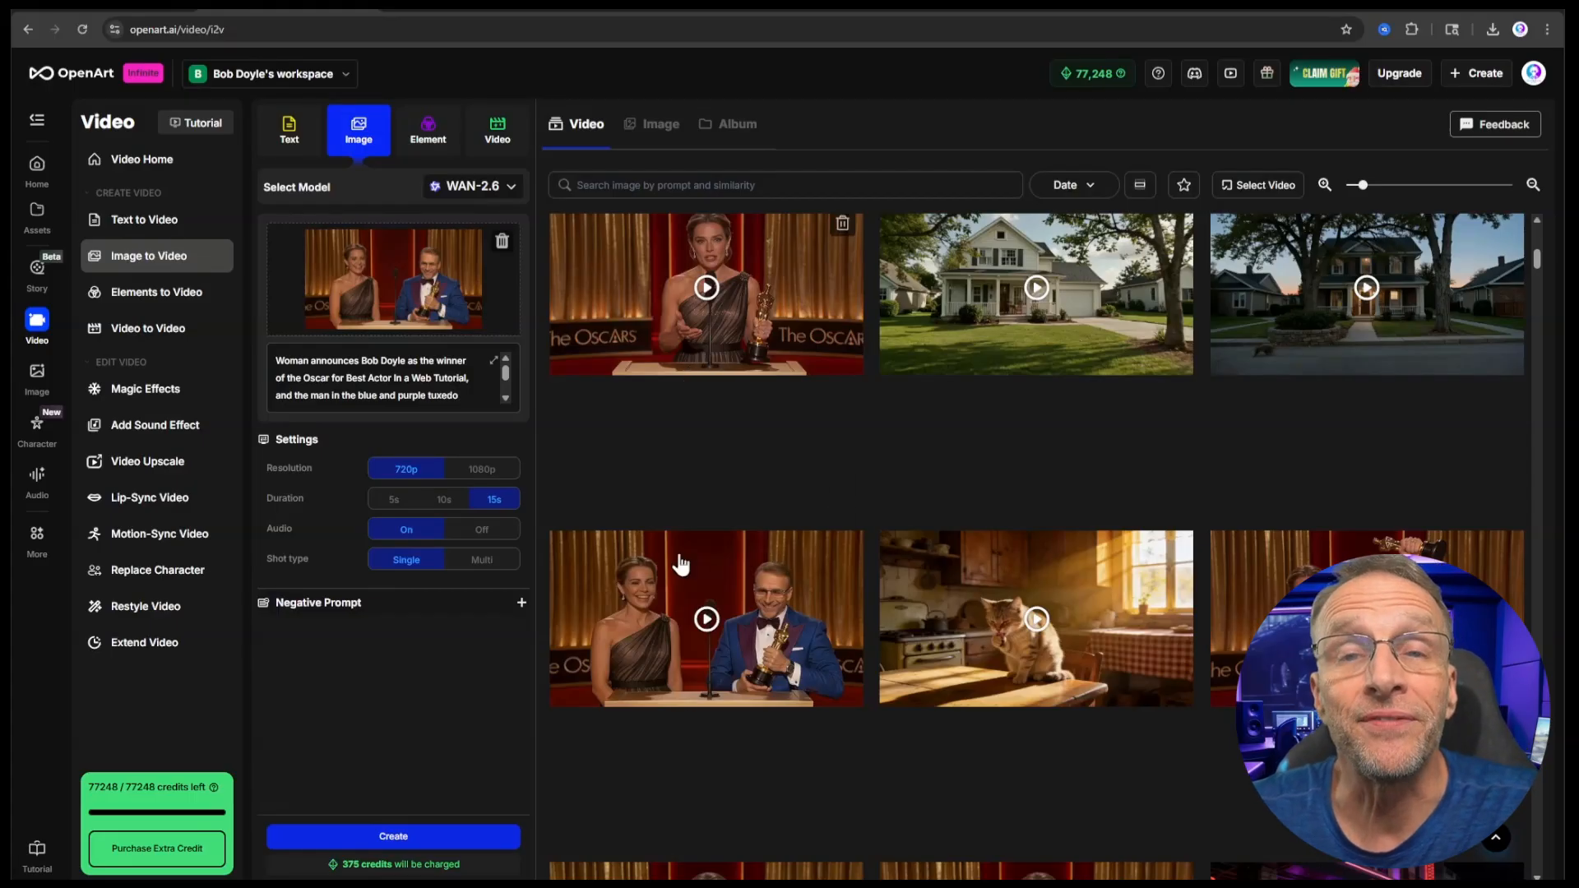
Create a 9s 720p Seedance 1.5 Pro clip of the man spinning, throwing the trophy, running off.
click(471, 187)
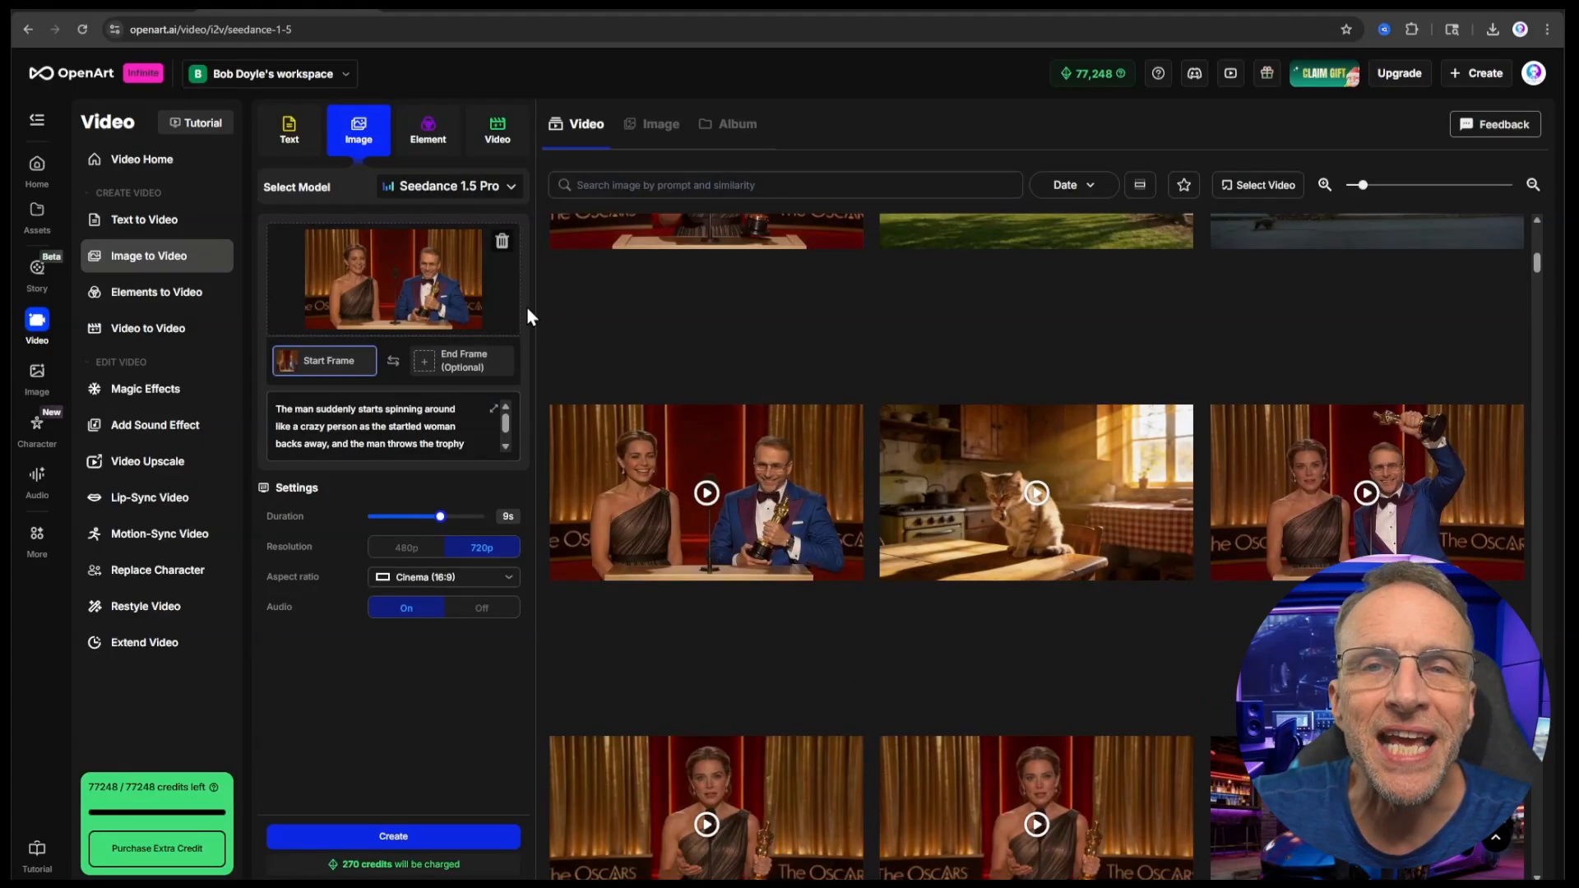
click(387, 426)
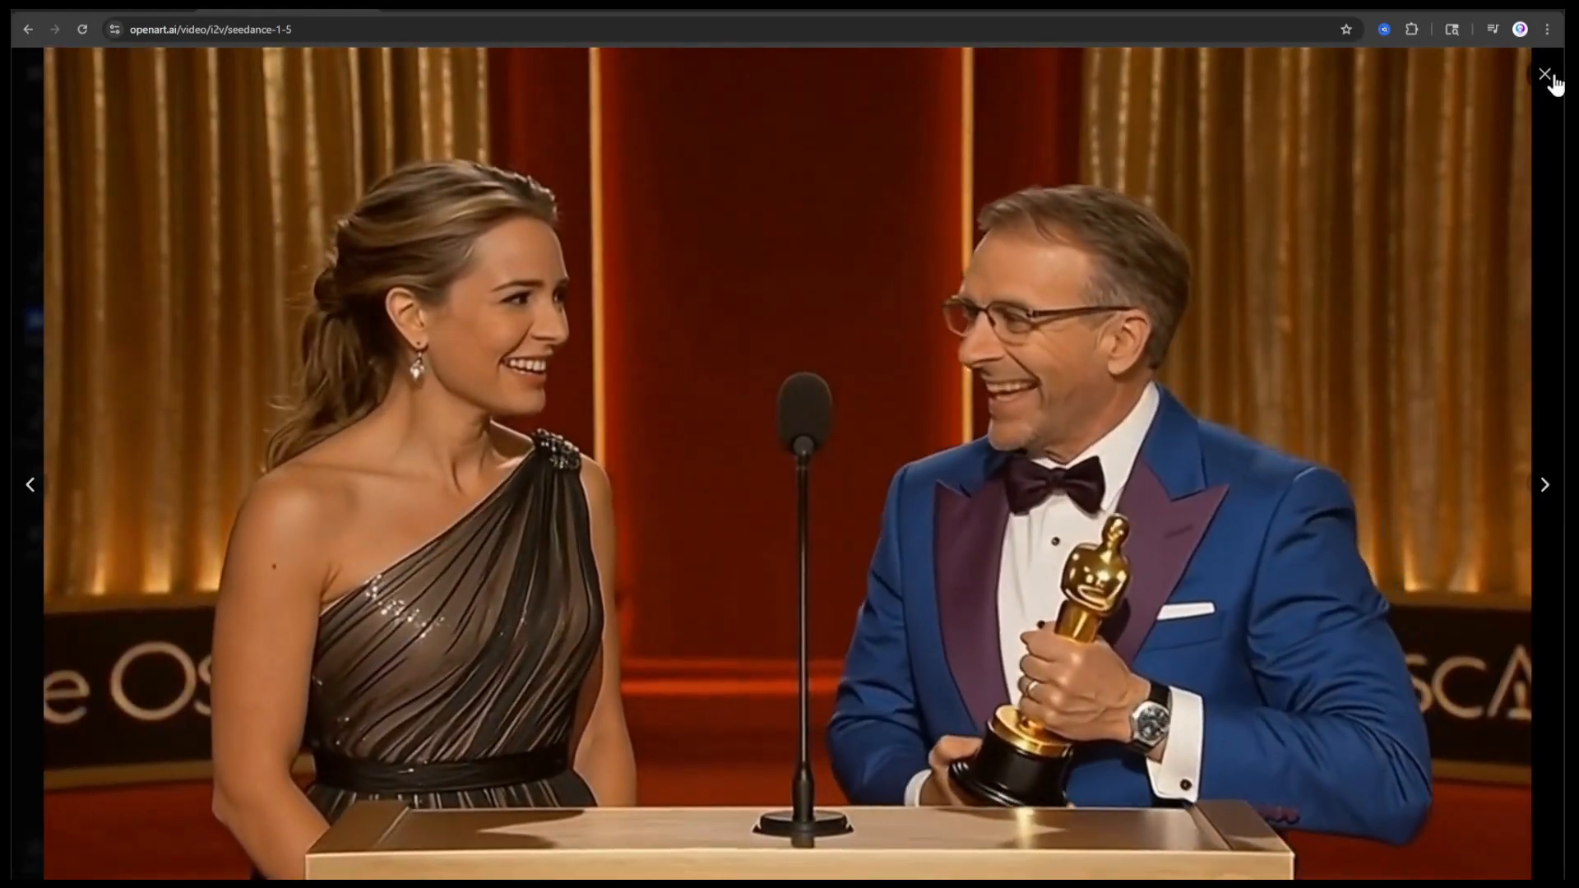
click(1544, 74)
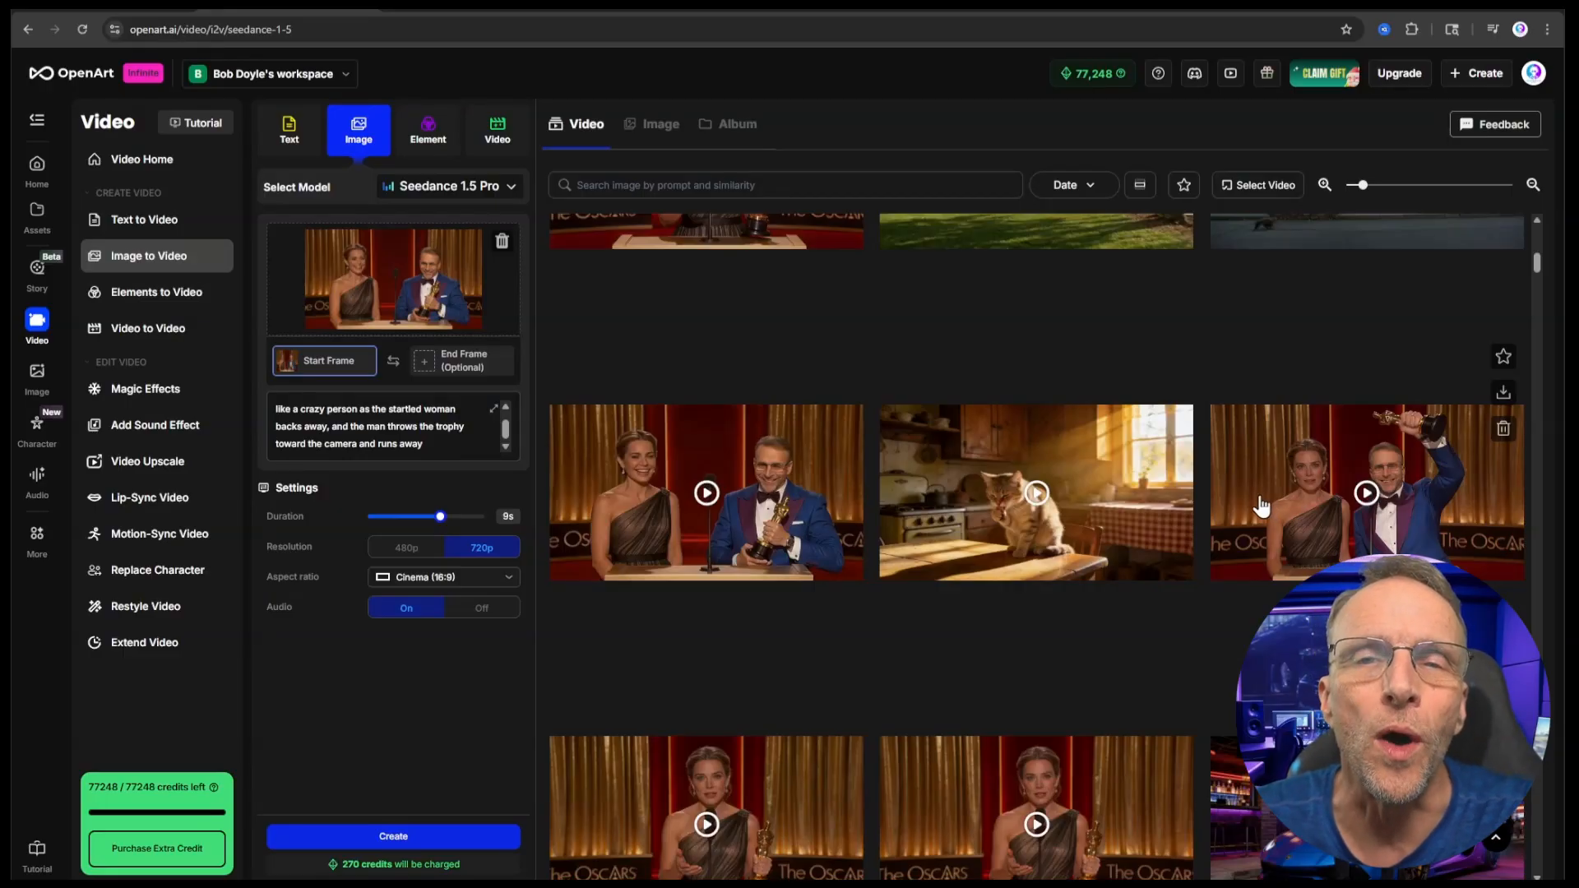
Open a blank untitled story in the timeline editor from the Story page.
click(36, 272)
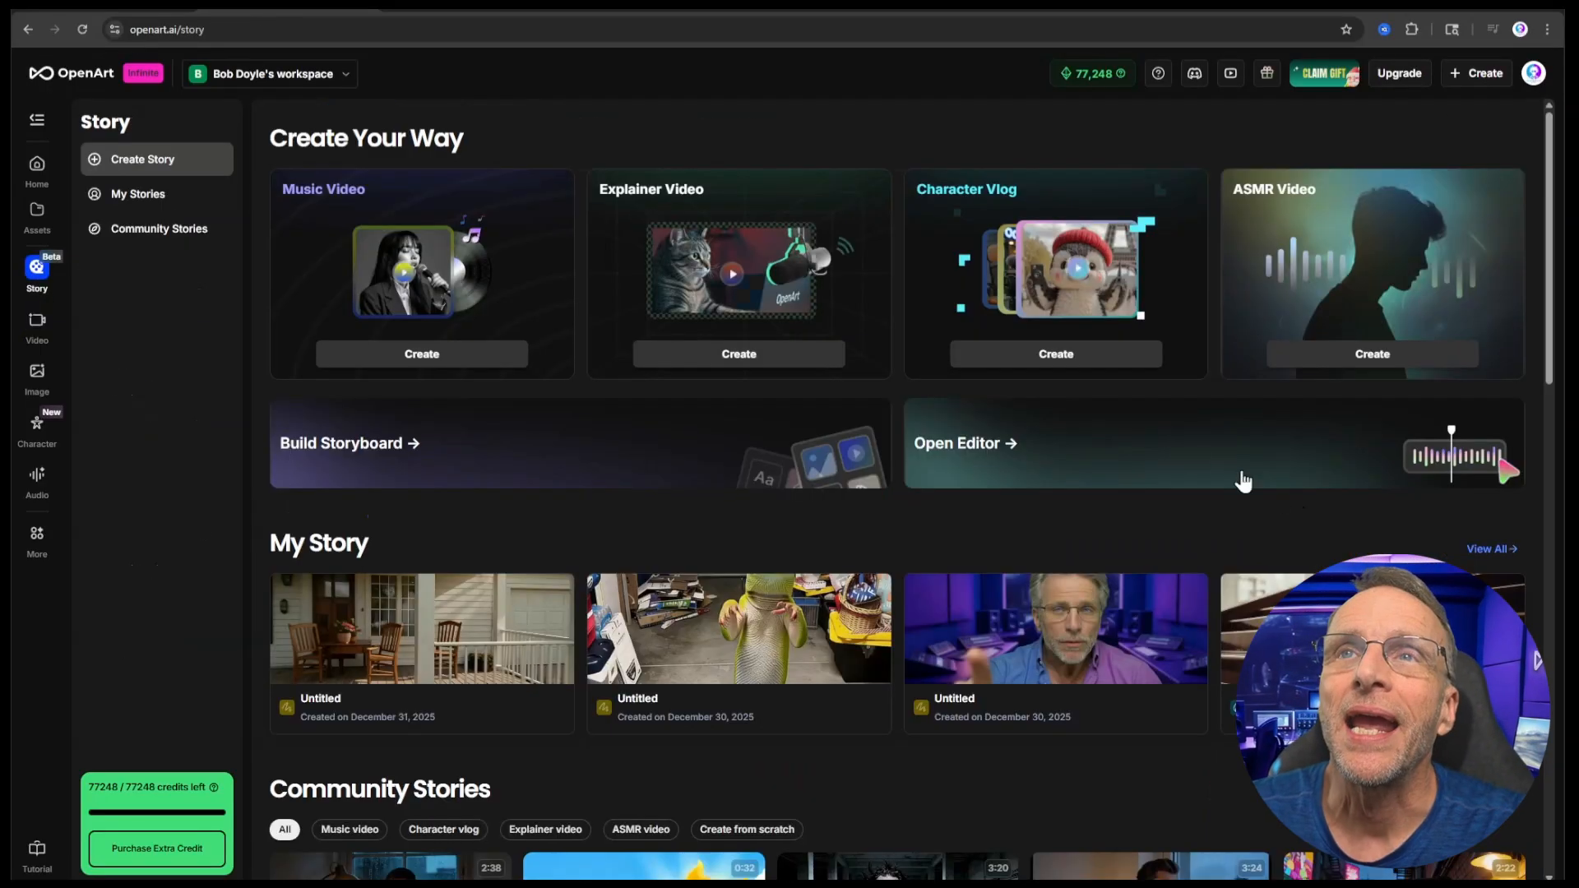
click(955, 444)
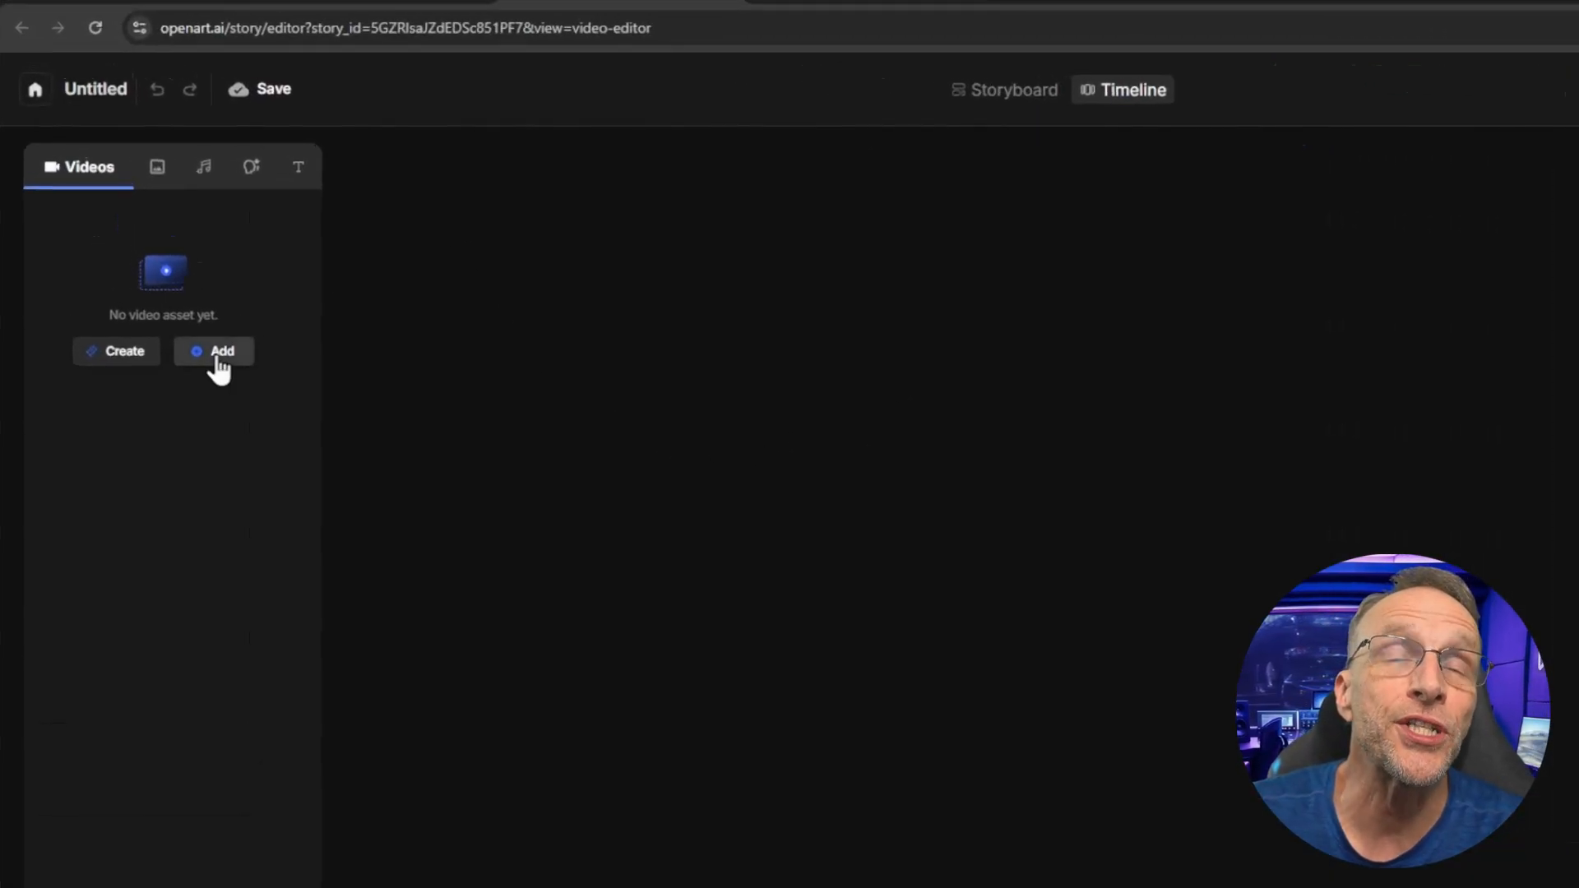
Add the 15s and 9s Oscar clips from History to the timeline and play the 24s story.
click(221, 350)
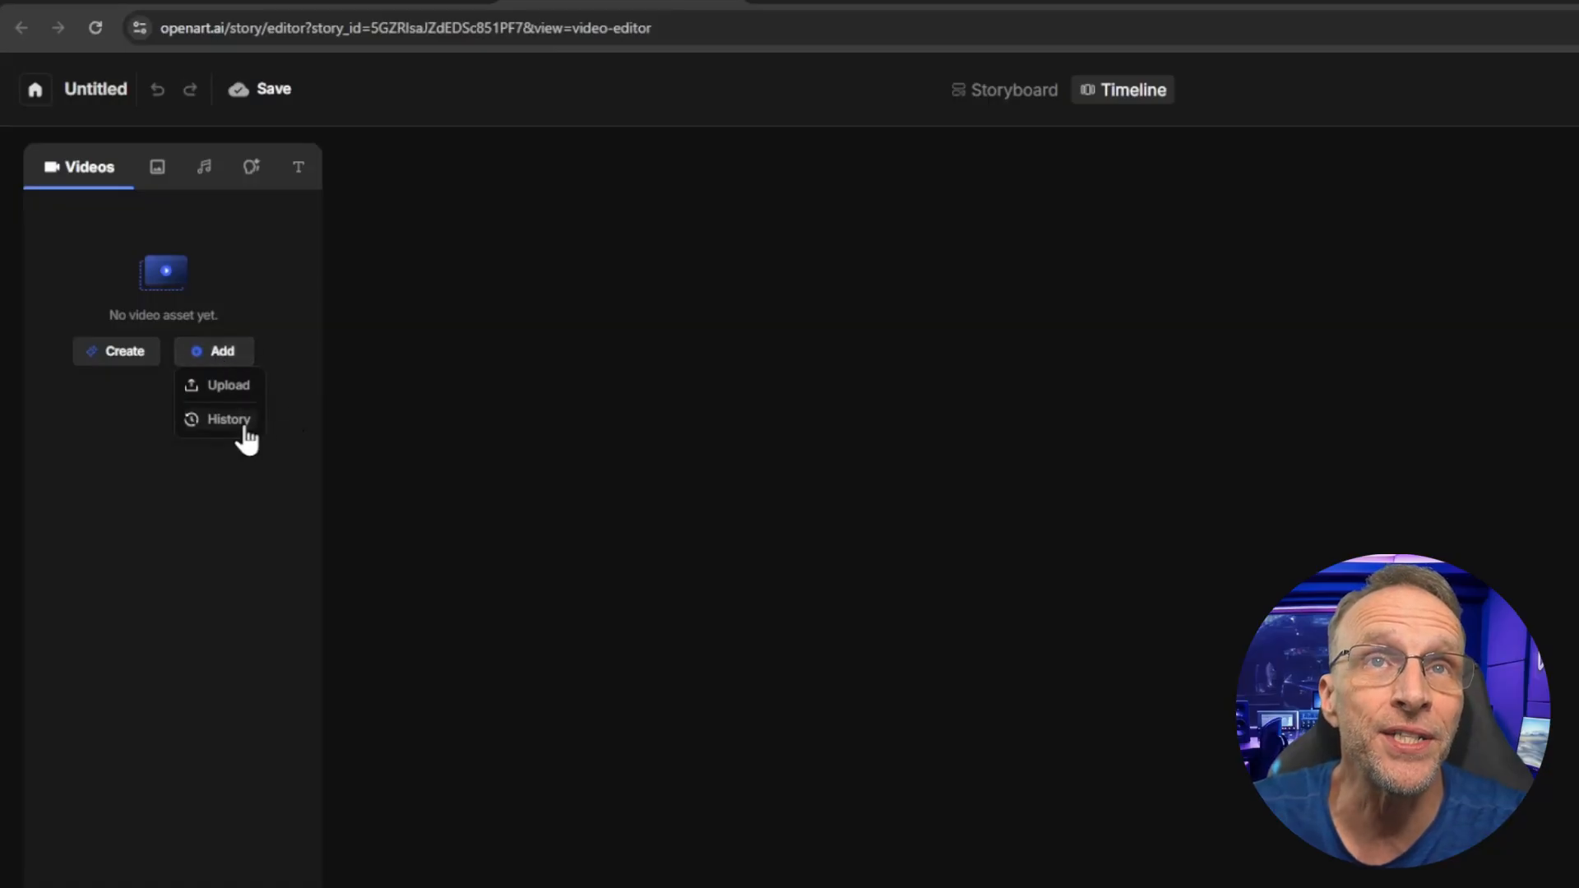
click(229, 418)
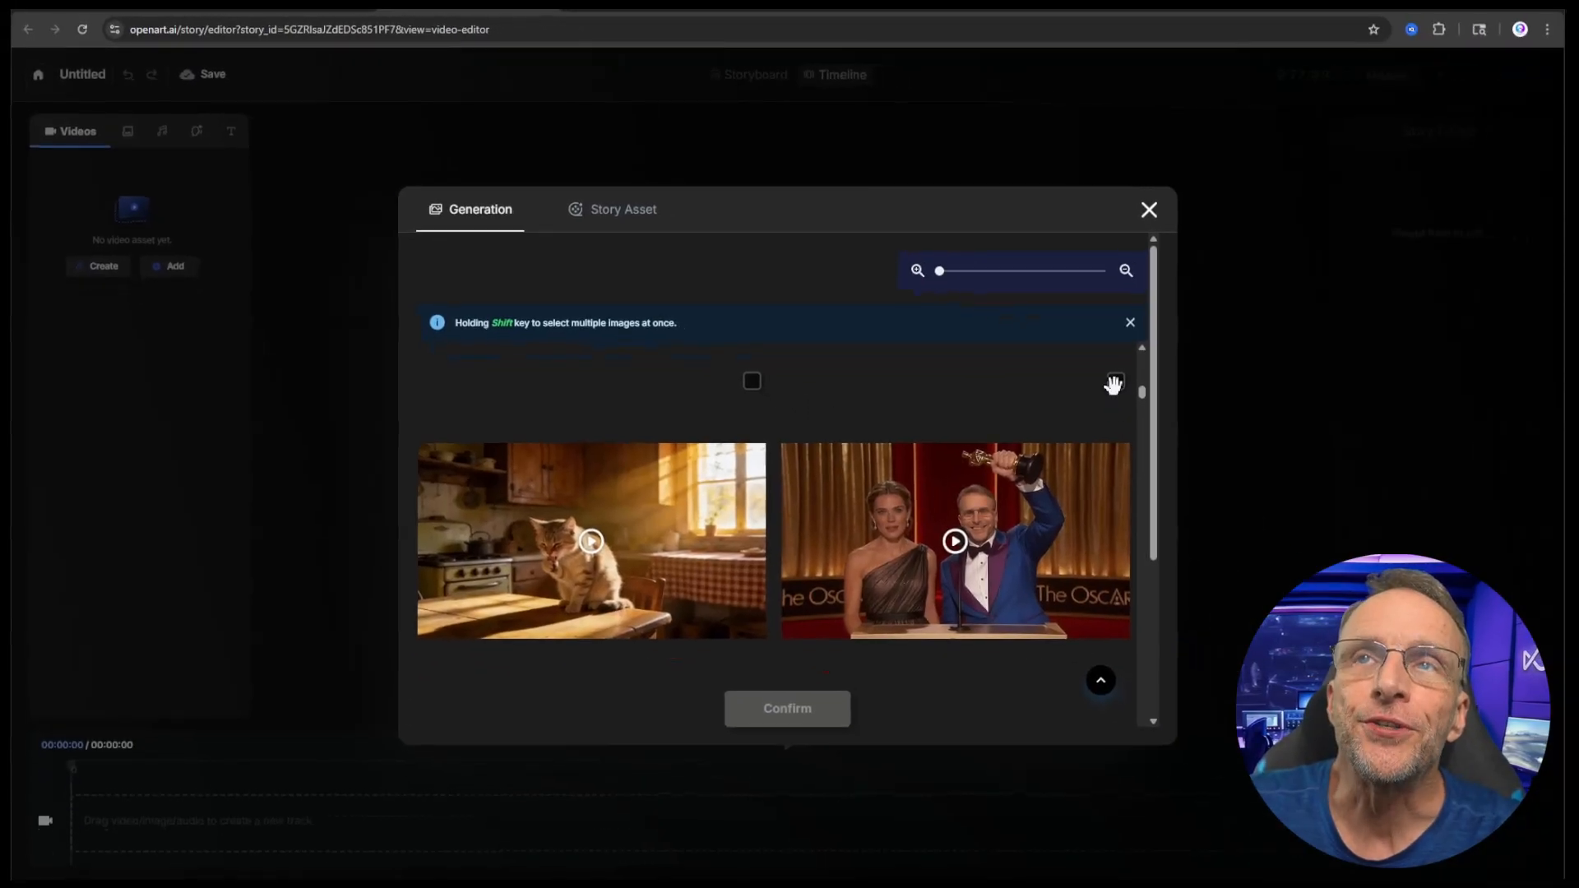
click(953, 541)
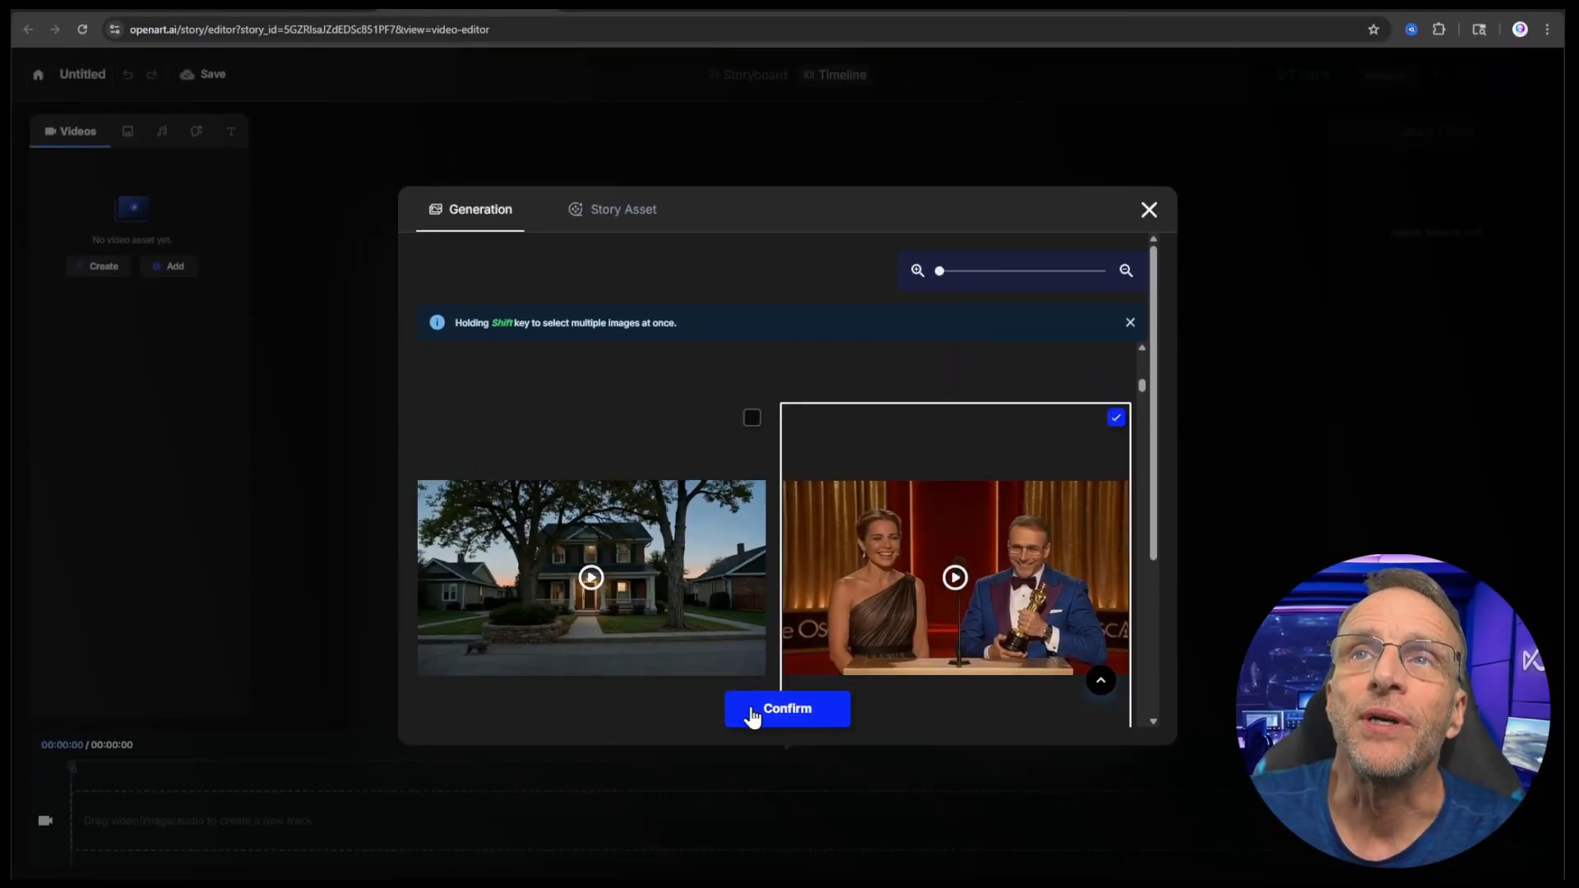
click(786, 708)
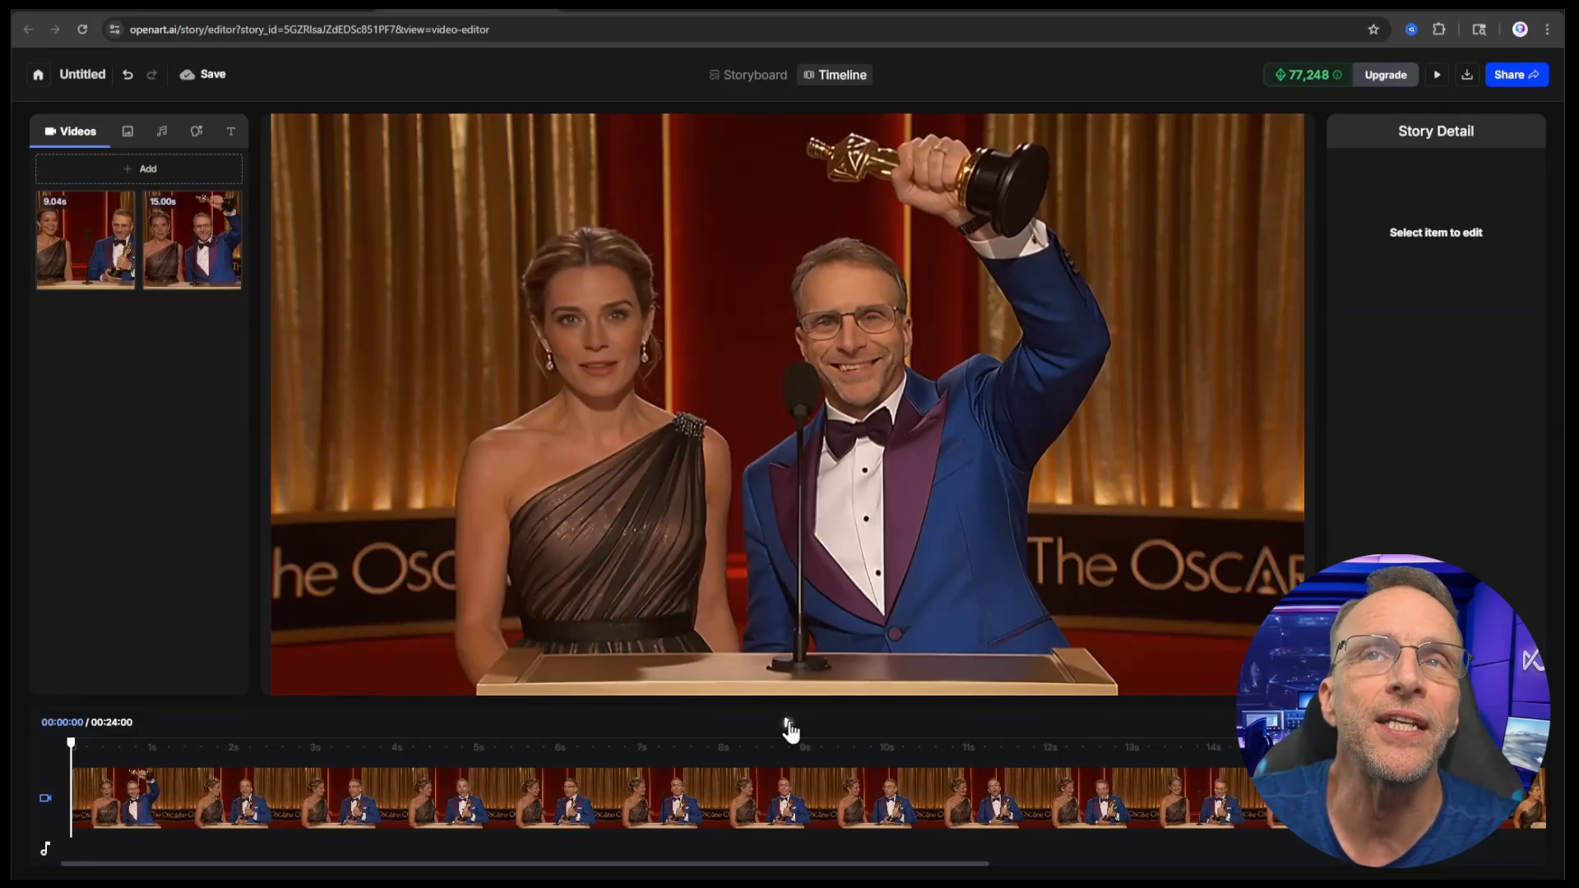
click(788, 722)
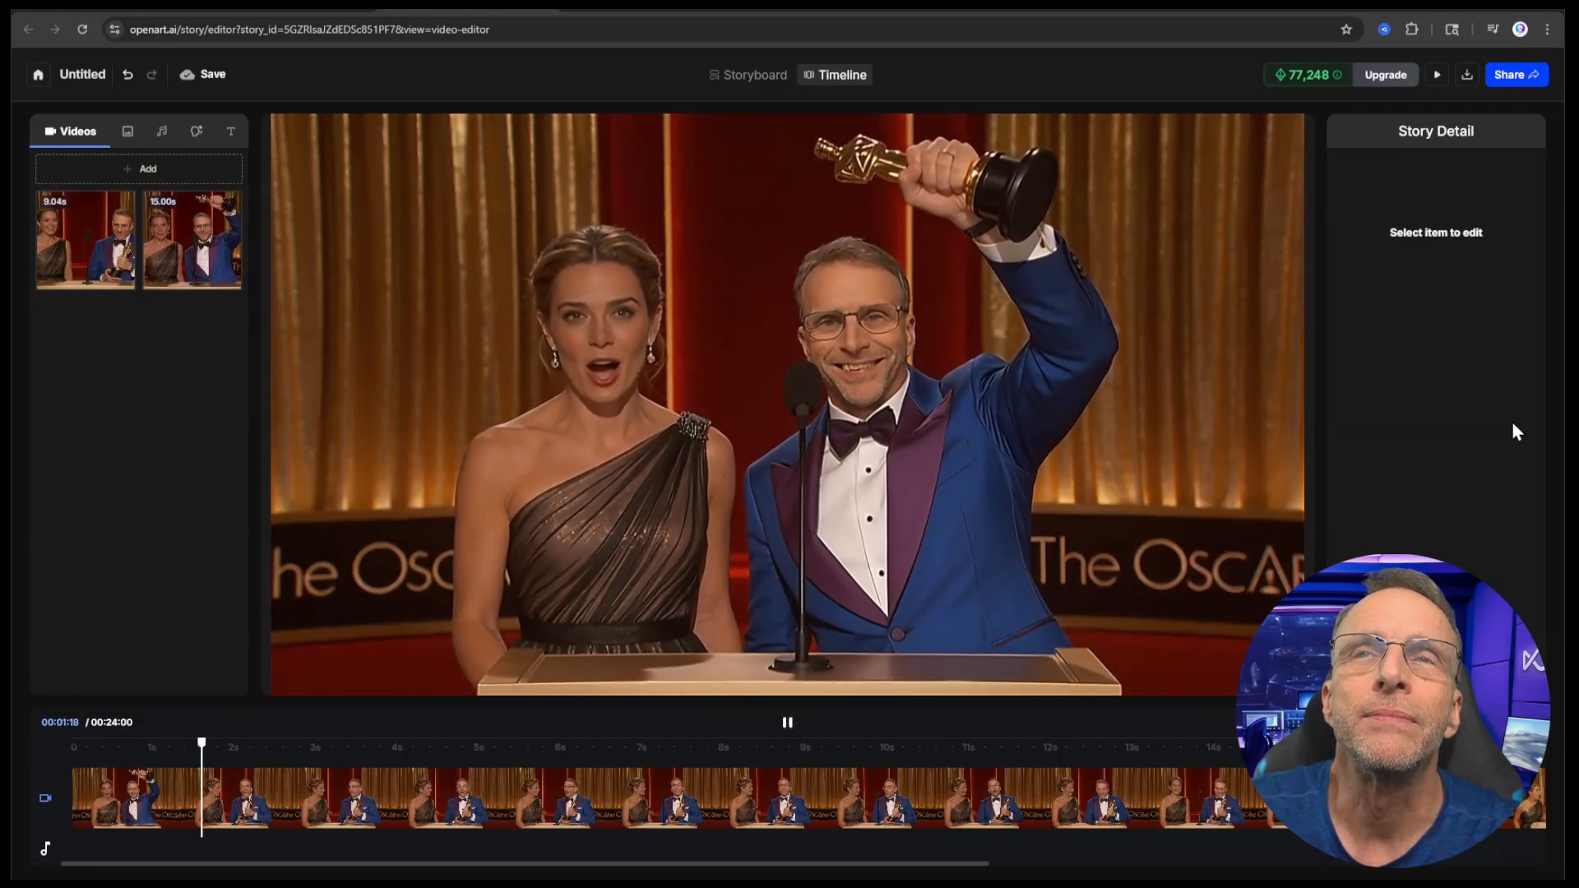